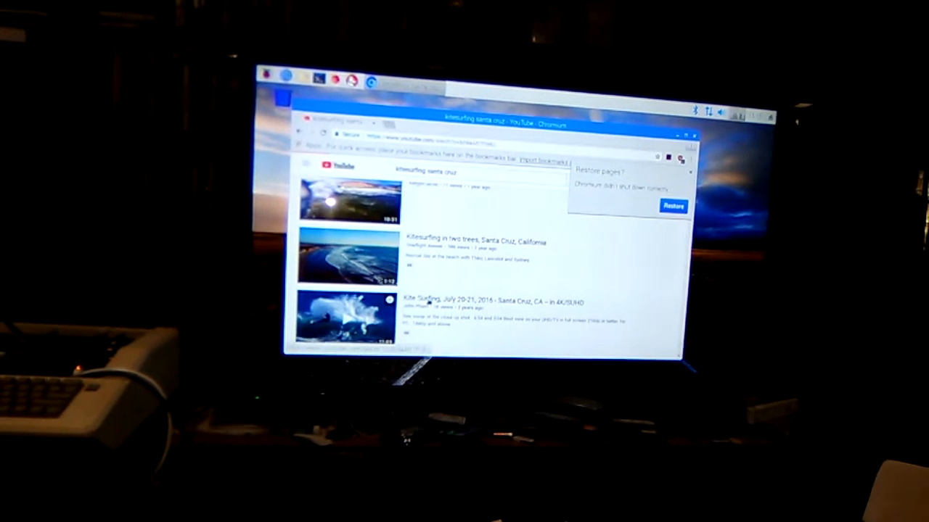
- Load the Yahoo Finance page, which lands on Cisco Systems' CSCO quote at 45.34
left_click(334, 316)
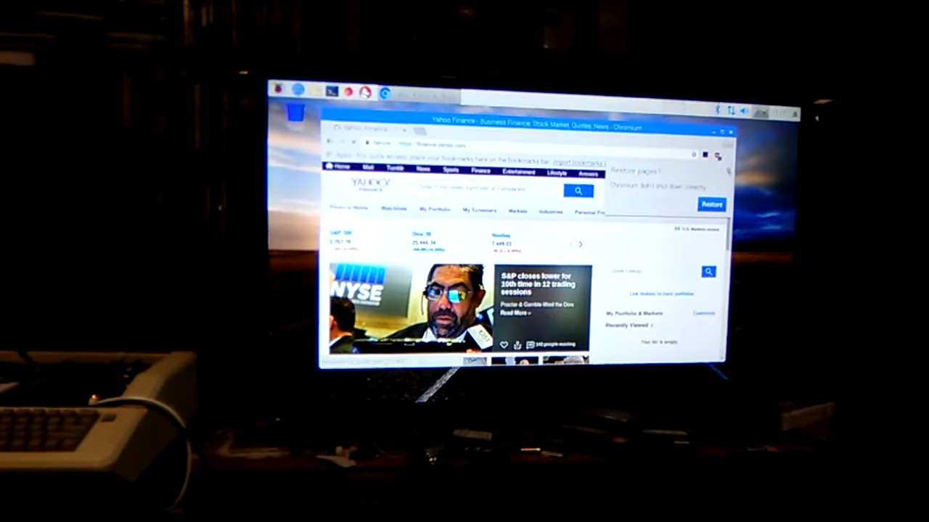
left_click(711, 204)
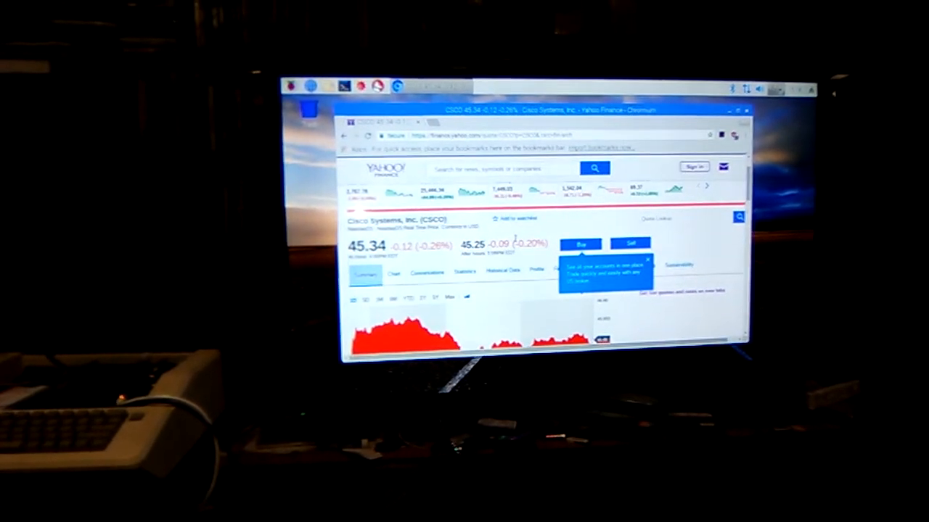
- Scroll down Cisco's quote page to previous close 45.46 and market cap 207.264B
scroll("down", 3)
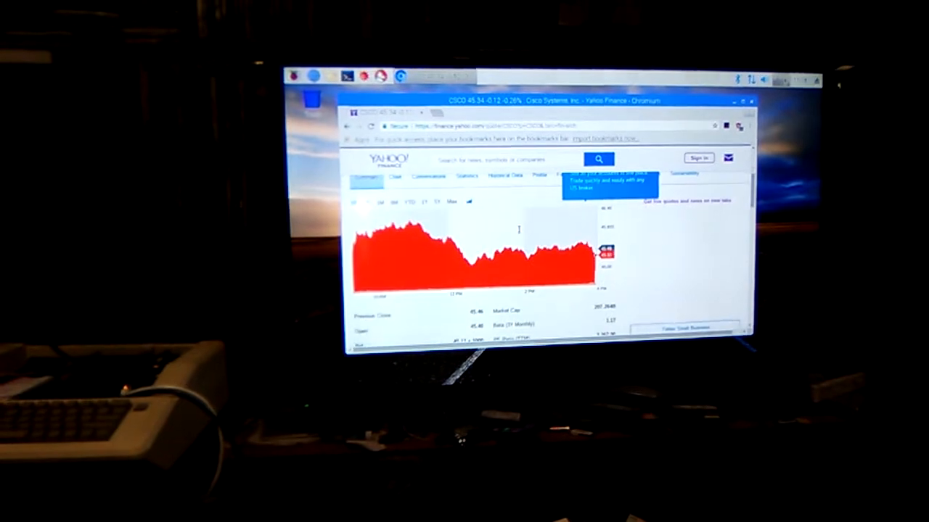
scroll("down", 3)
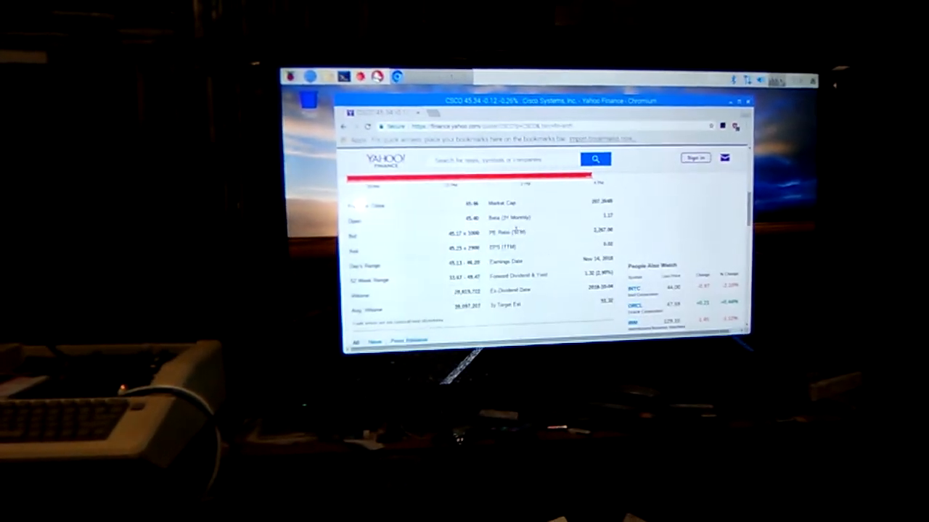